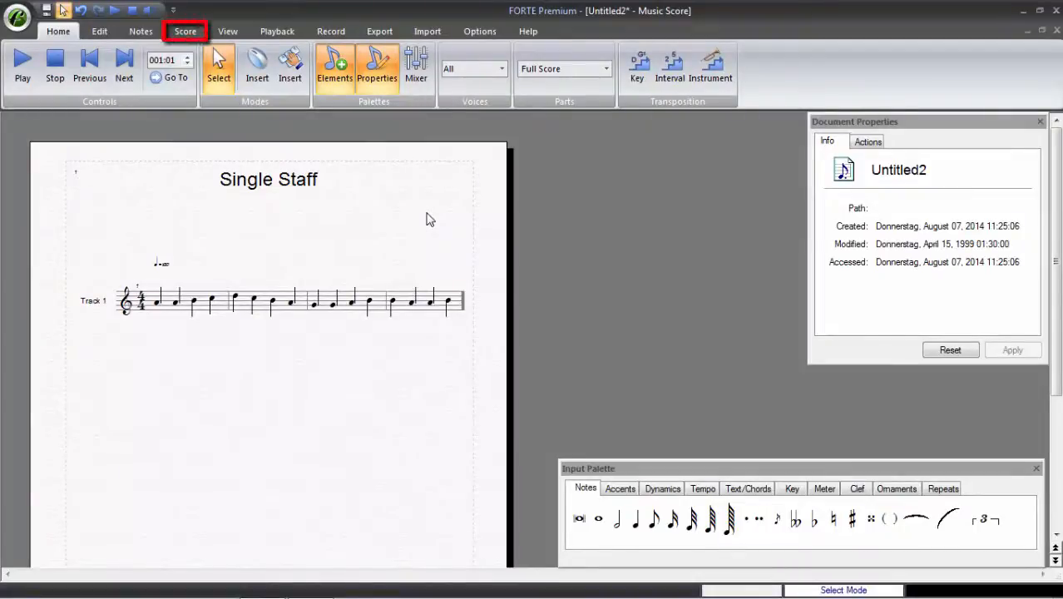
Step: Switch to the Score ribbon to reveal the Measure group commands
click(185, 31)
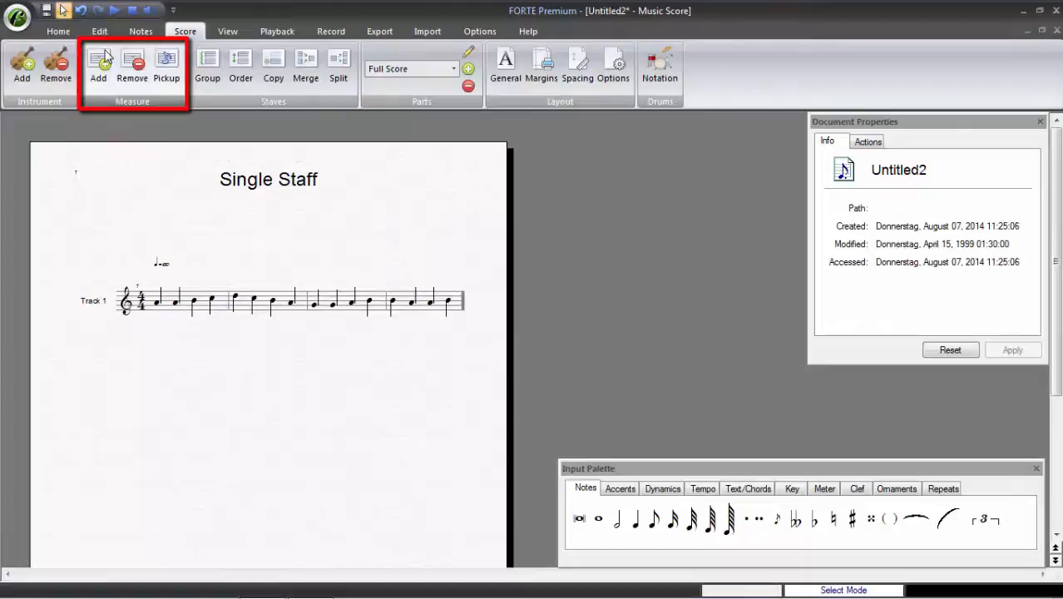
Step: Add 4 measures at the end of the score, giving eight measures
click(98, 62)
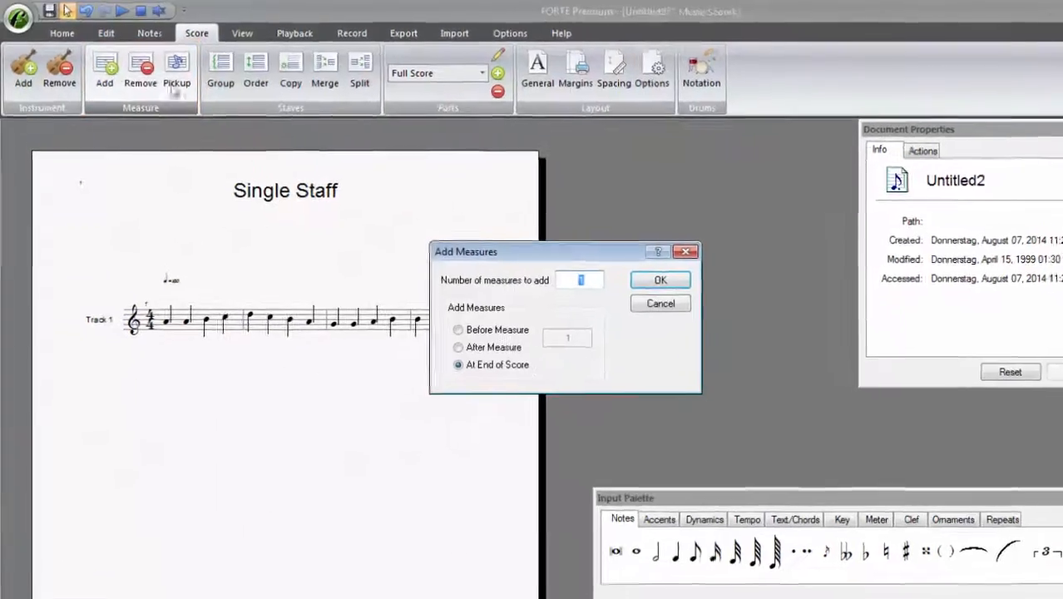
text(4)
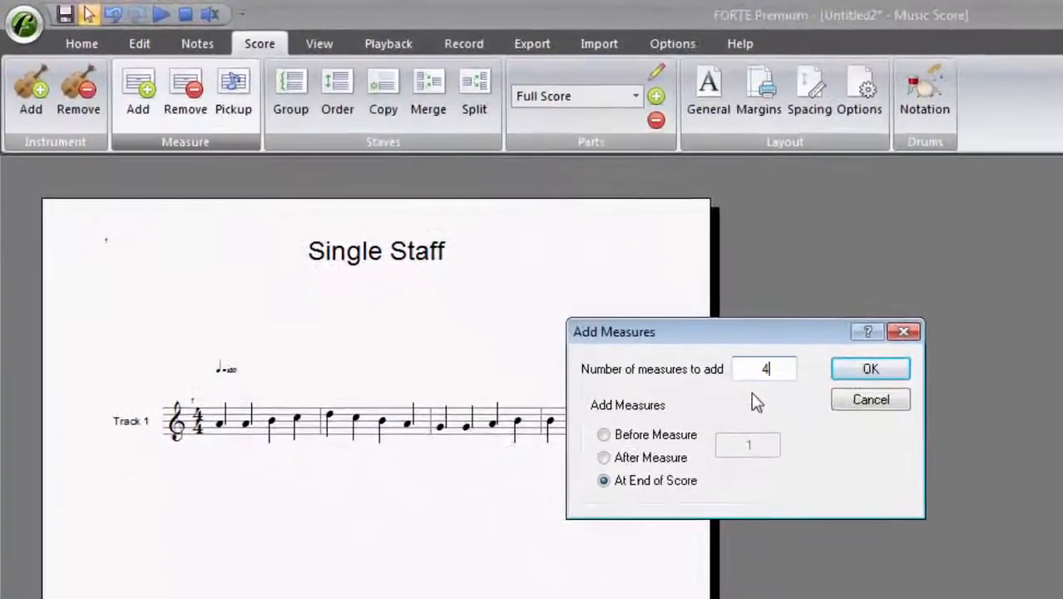
click(870, 369)
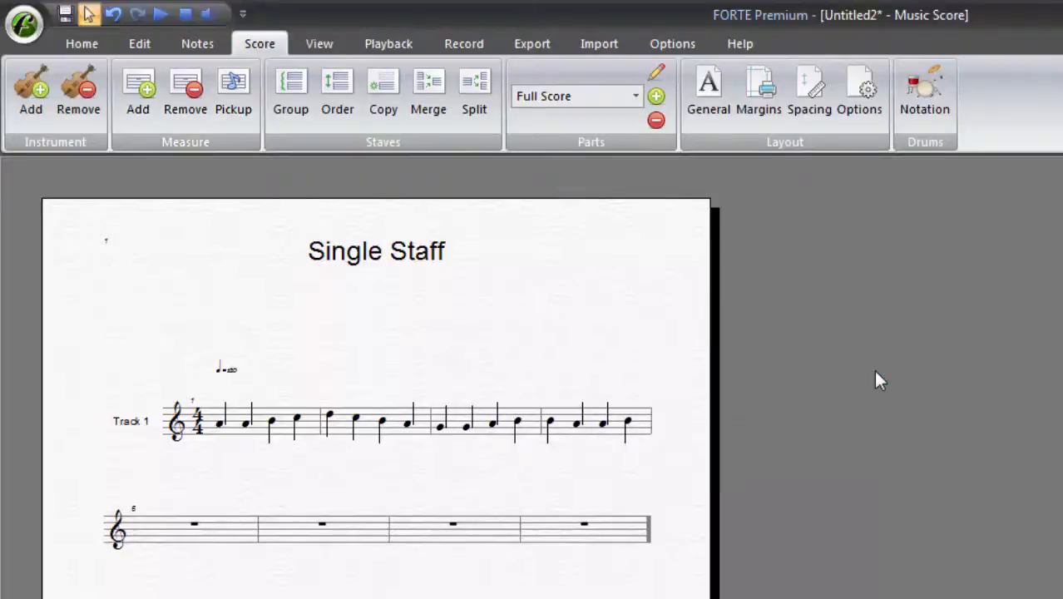
mouse_move(138, 91)
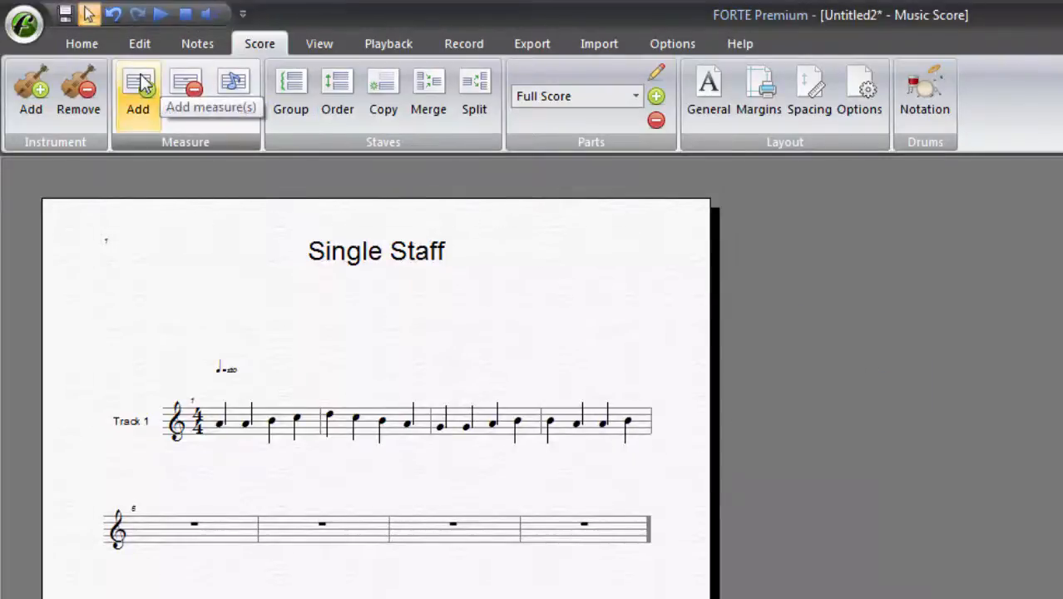
Step: Insert 2 empty measures before measure 3
click(138, 91)
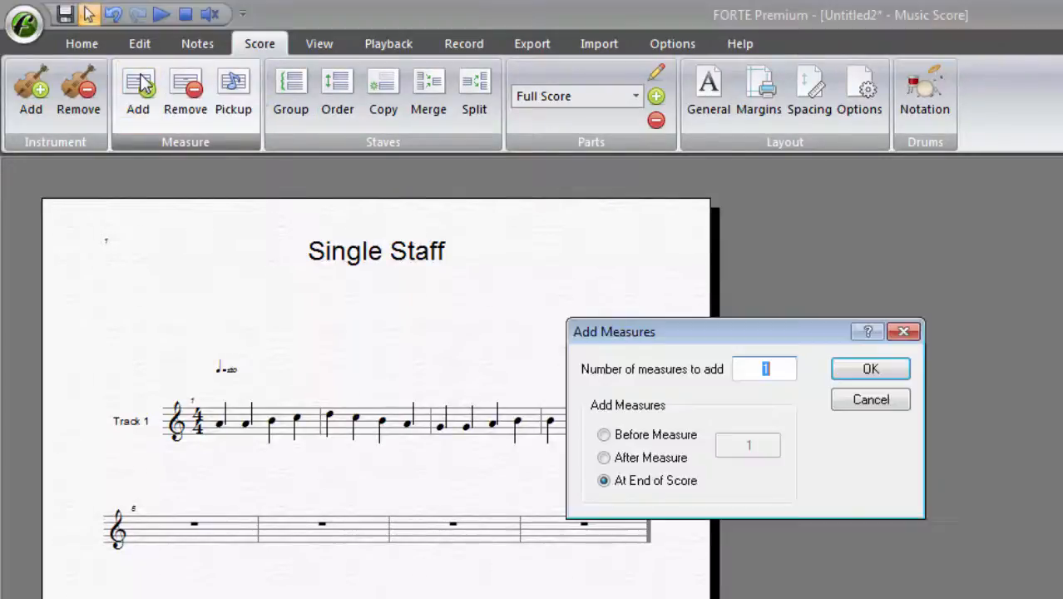
mouse_move(605, 434)
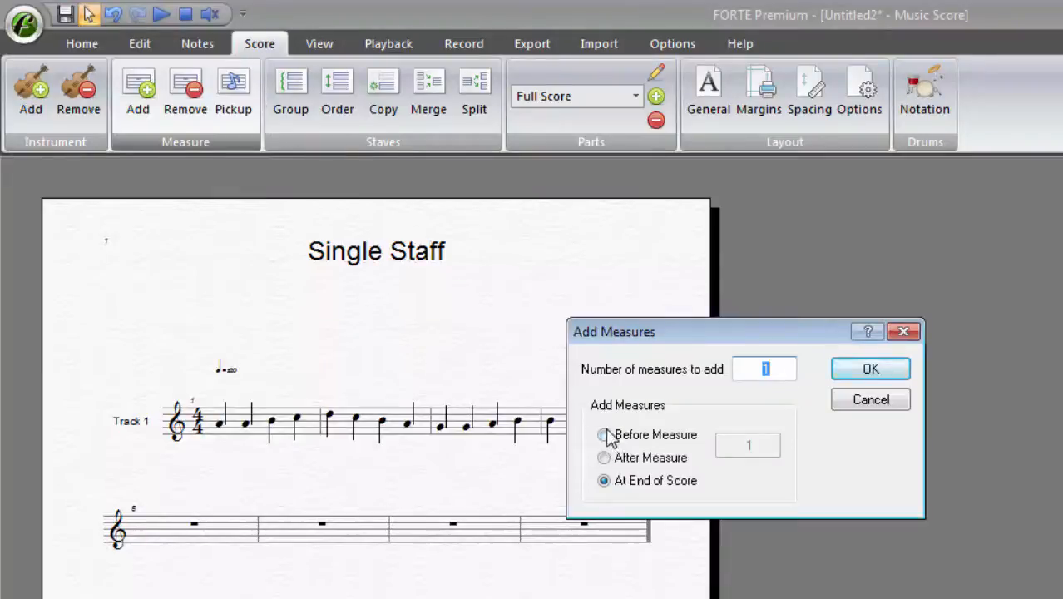
click(604, 434)
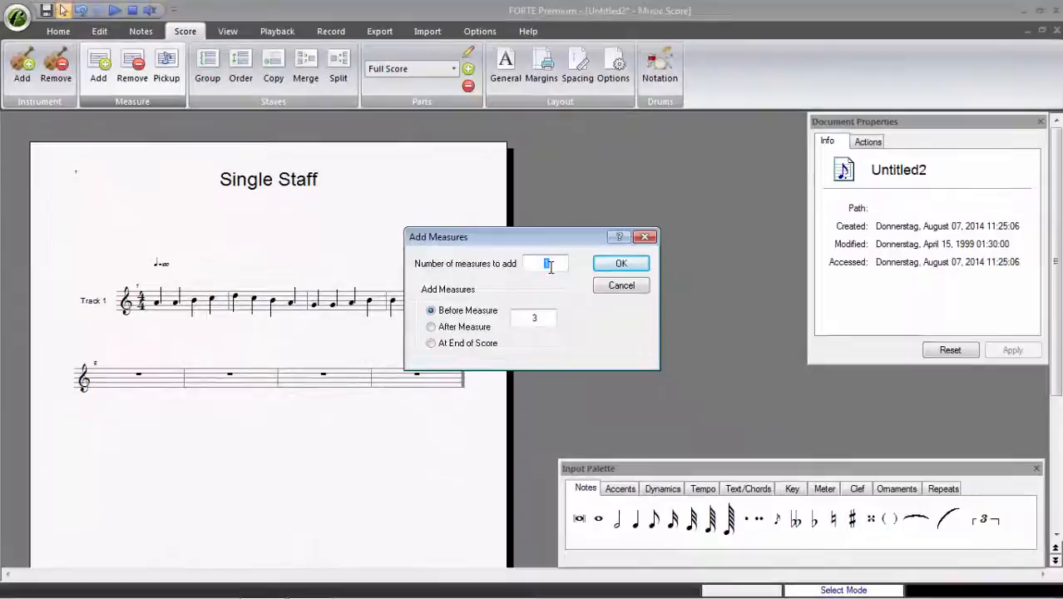
click(620, 263)
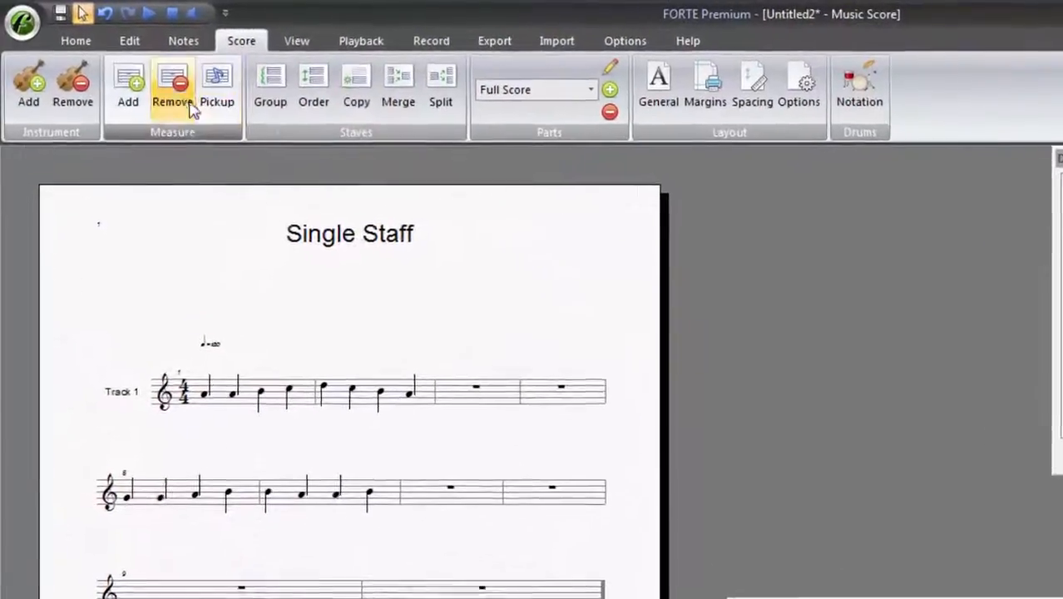
Step: Remove measures 3 through 4, reaching the Cannot Undo warning
click(173, 83)
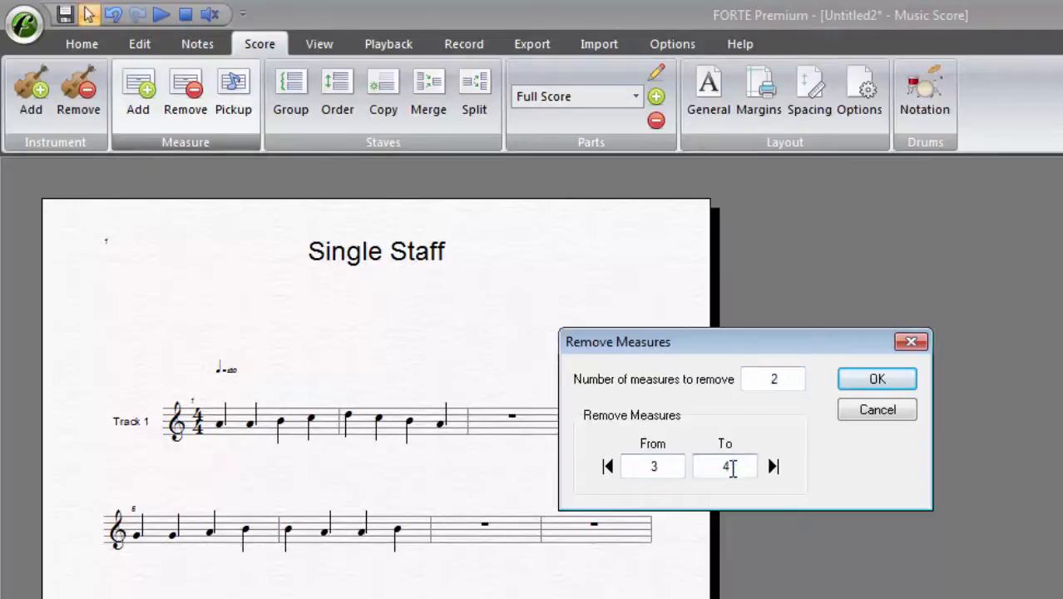
click(877, 379)
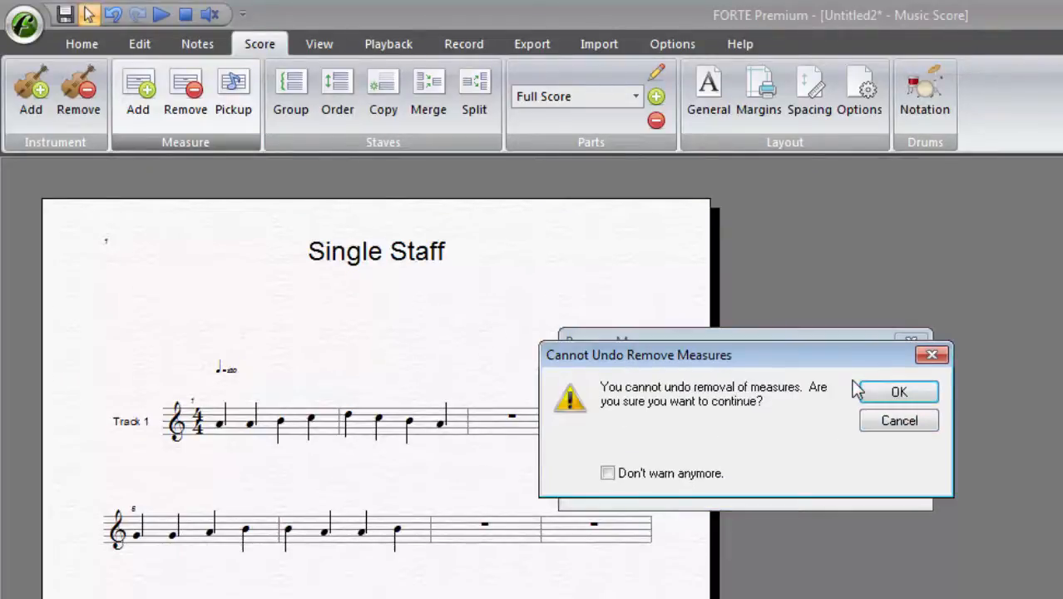